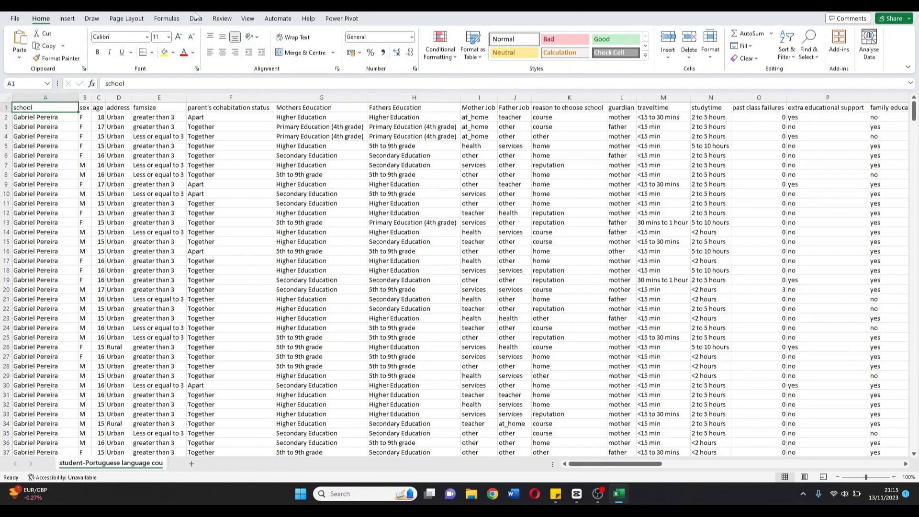
Step: Insert a blank column A before the school column after closing the school filter
click(195, 18)
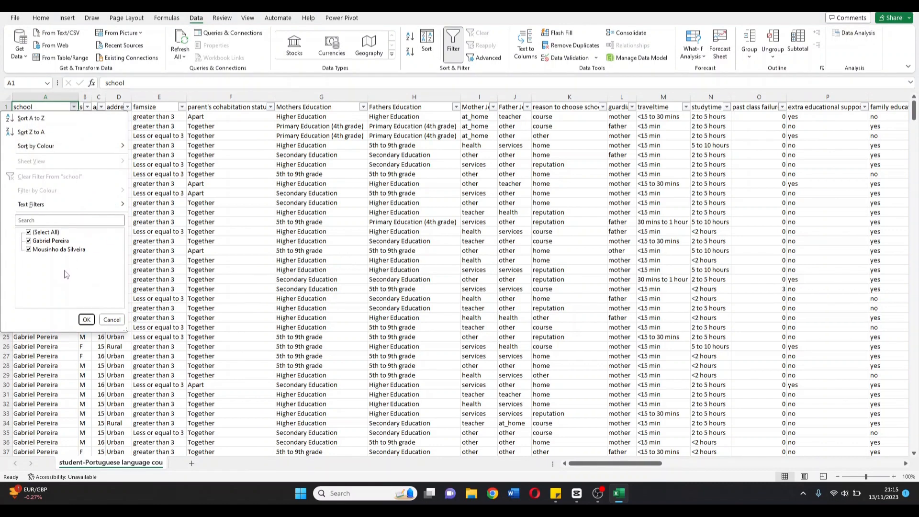
click(85, 319)
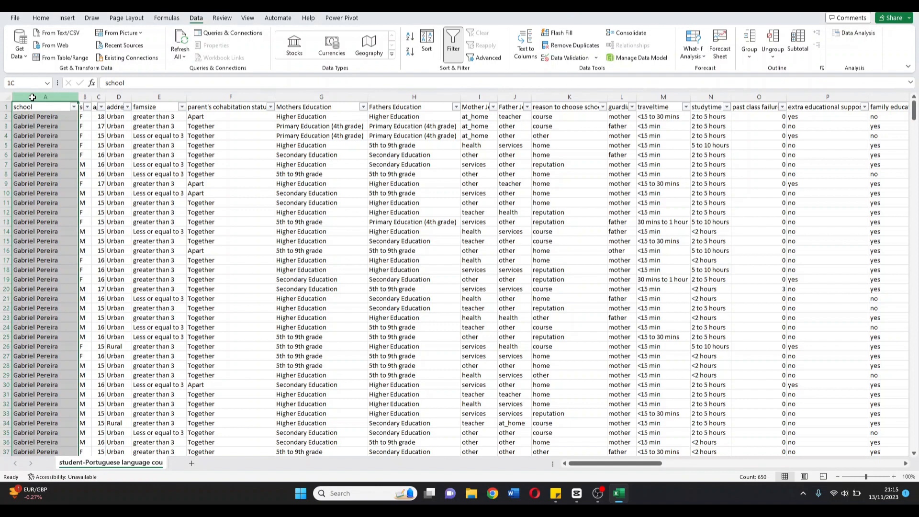
click(40, 17)
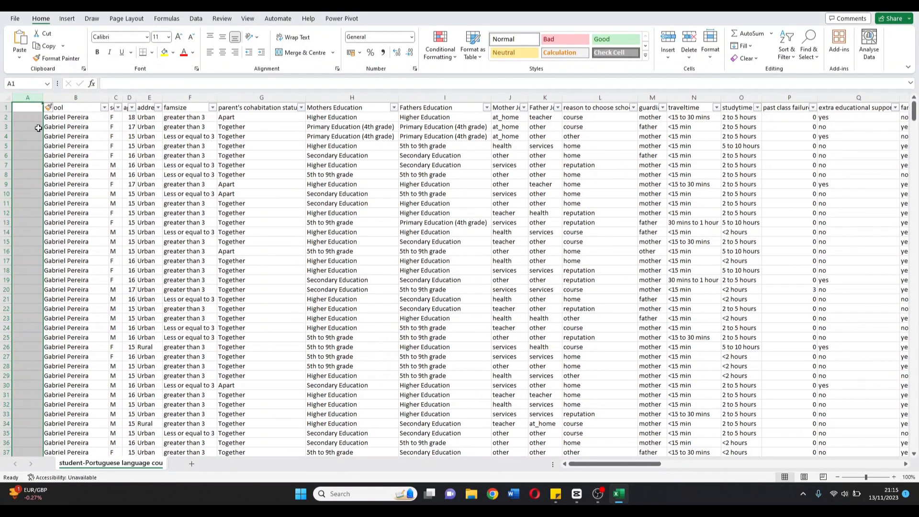
Step: Label column A School Number and fill 1 for Gabriel Pereira, 2 for Mousinho da Silveira
text(sCHO)
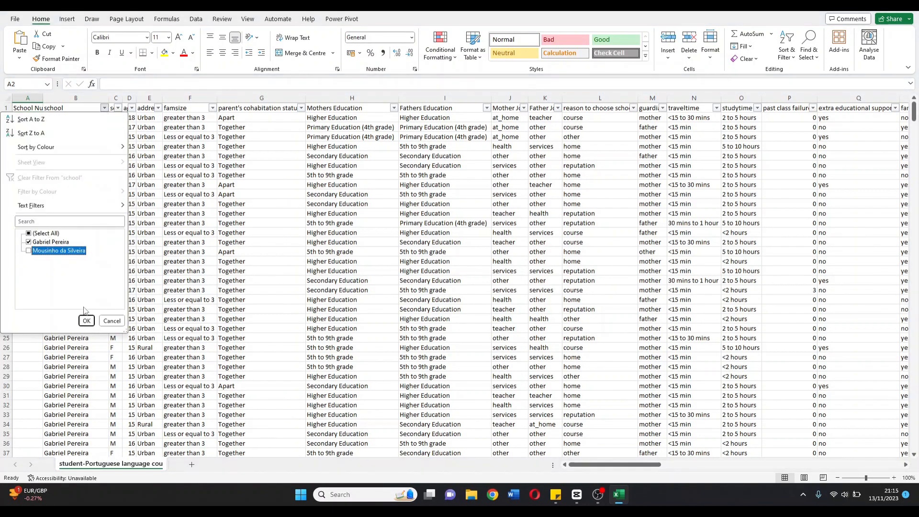
click(86, 321)
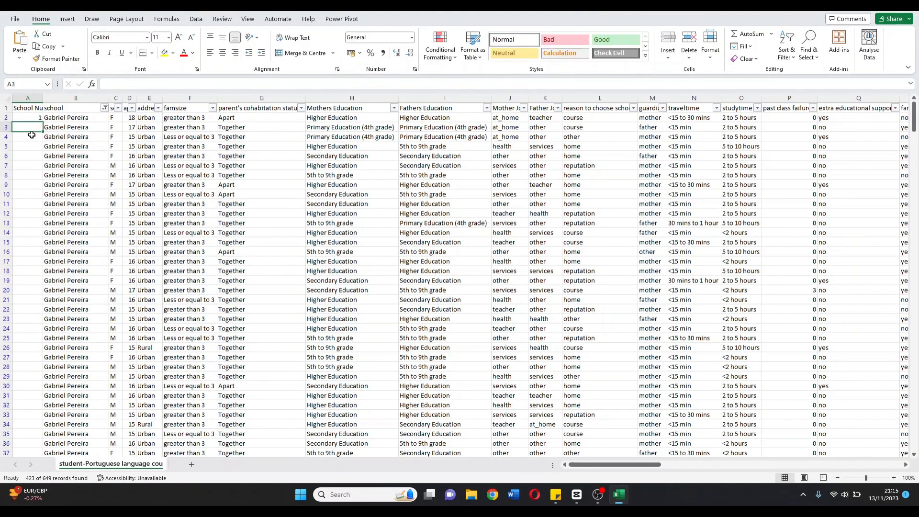
click(105, 108)
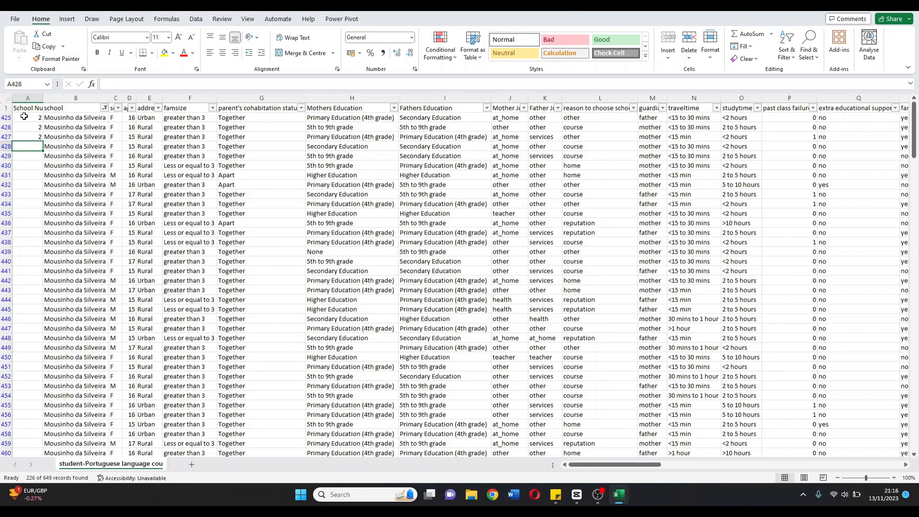
drag(27, 117, 27, 137)
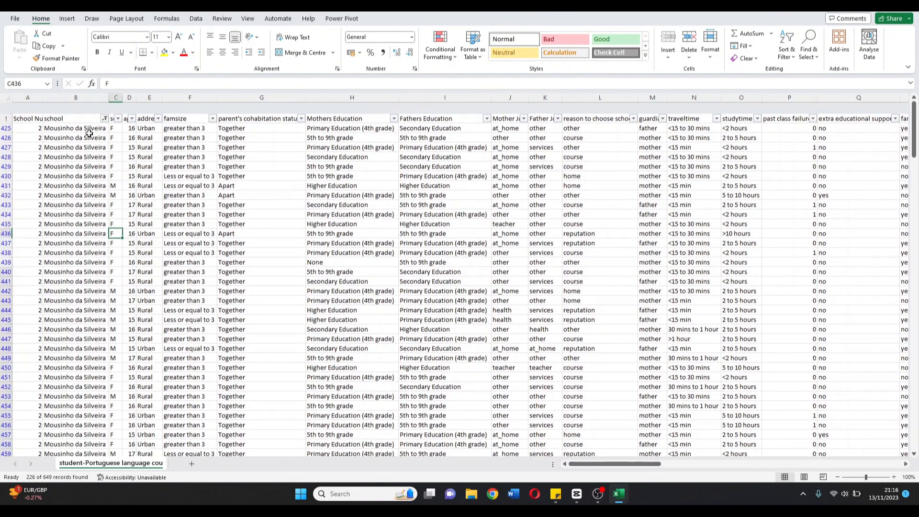
Step: Clear the school filter to show both schools and select the school column
click(105, 107)
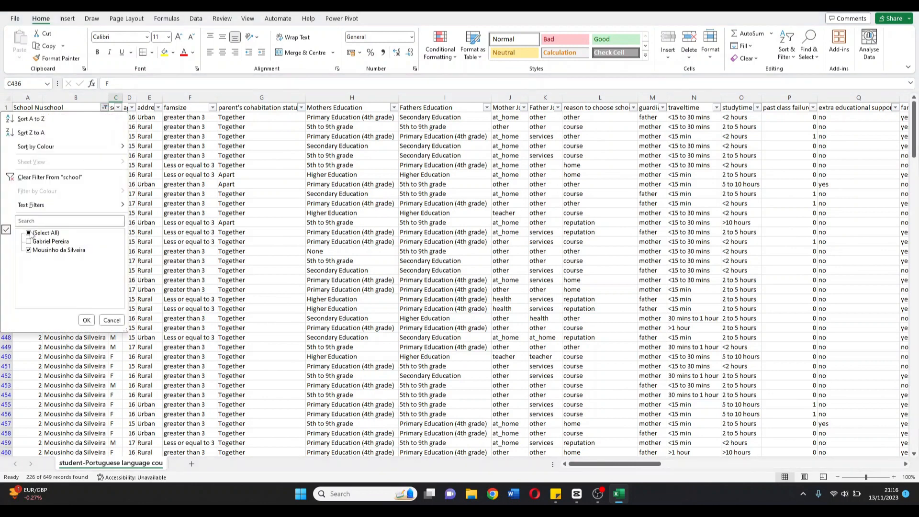
click(86, 320)
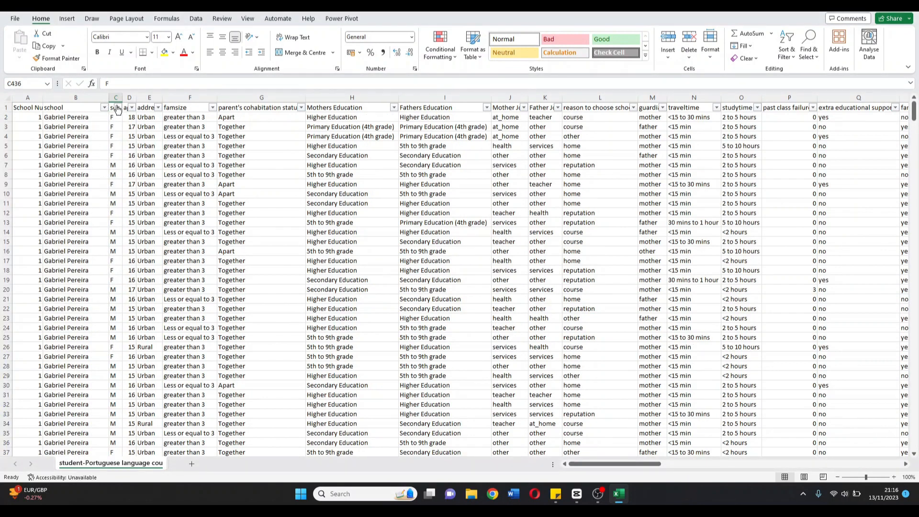
click(116, 98)
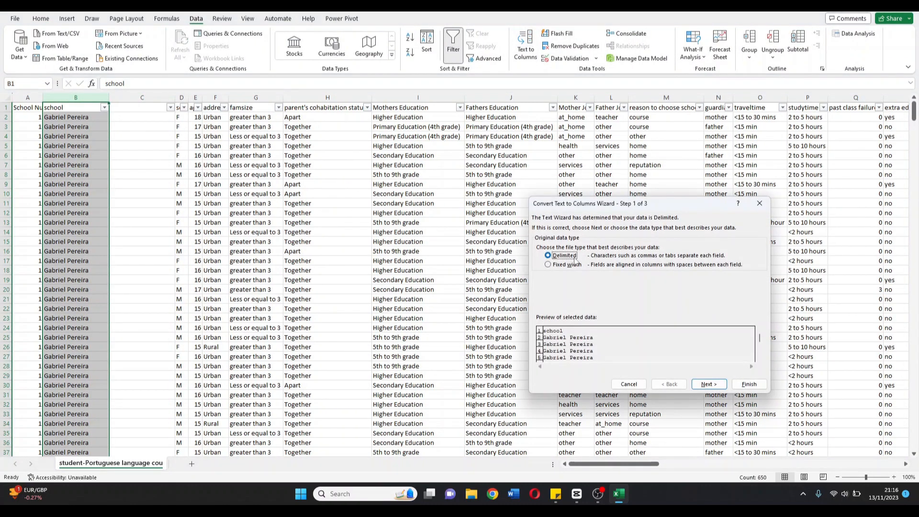
Step: Split school names at a fixed width after the first character via Text to Columns
click(709, 385)
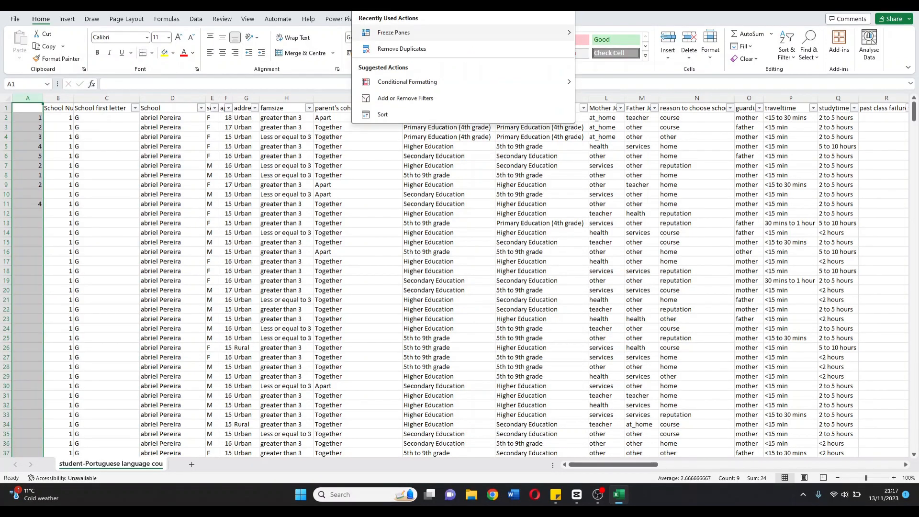
click(401, 49)
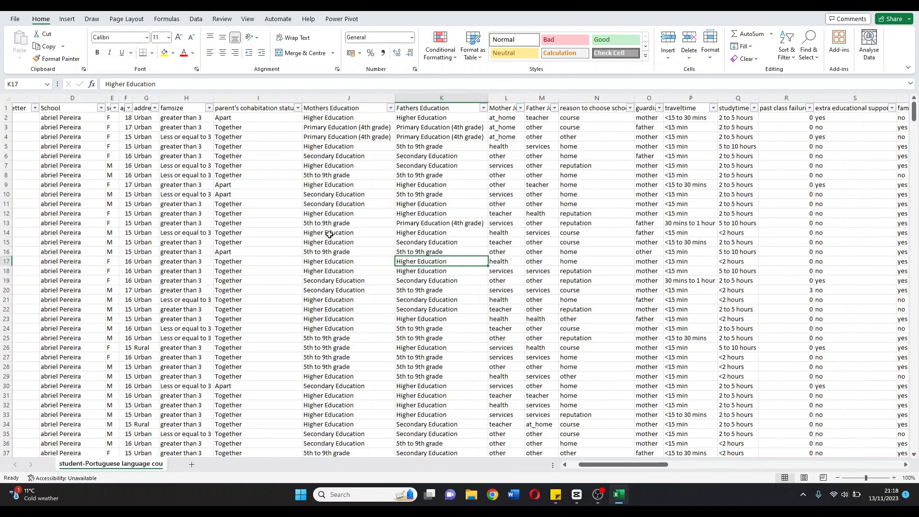
Step: Filter the reason to choose school column to show only home
scroll(right, 3)
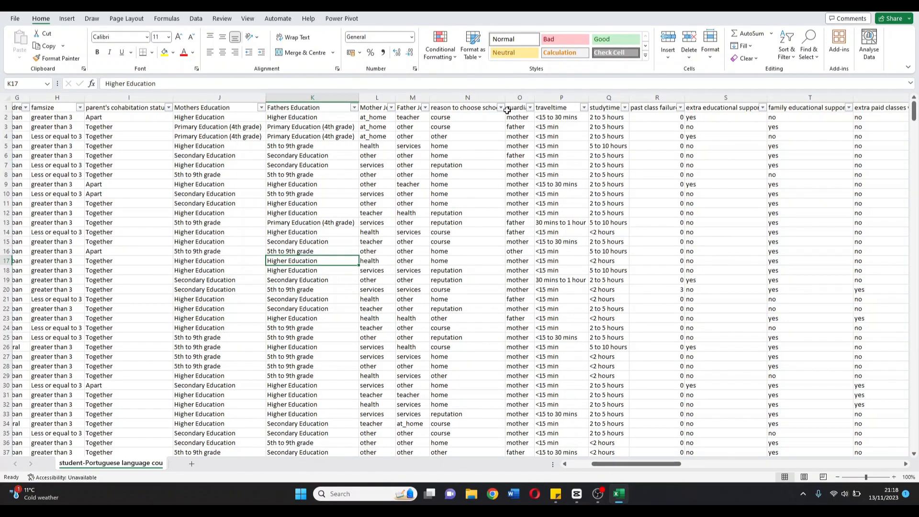
click(500, 107)
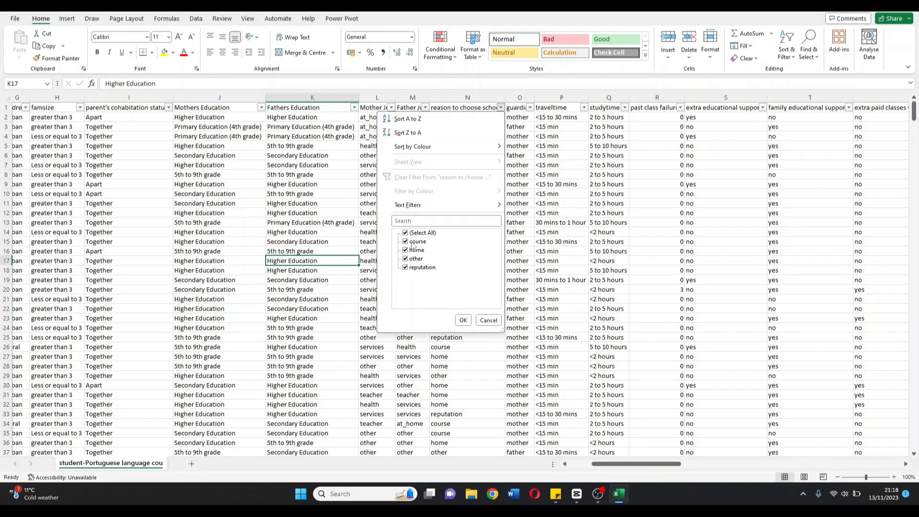
click(417, 250)
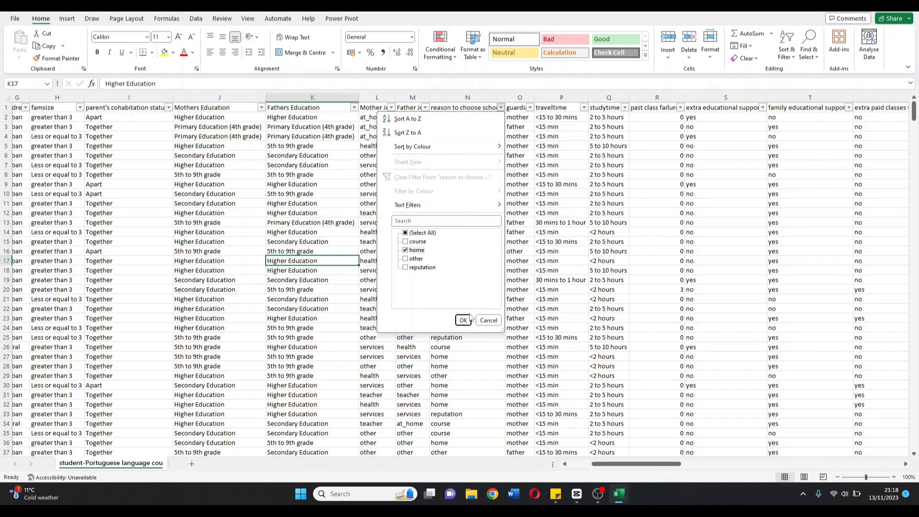
click(464, 320)
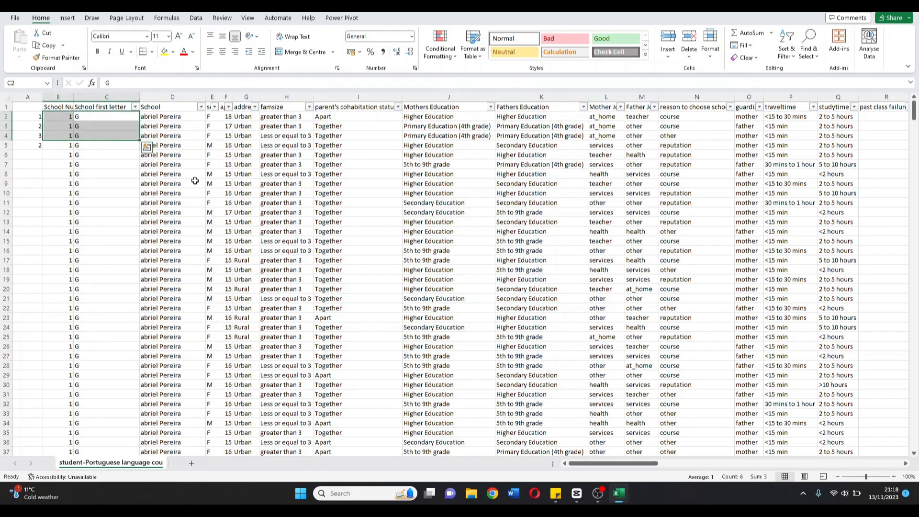
scroll(right, 3)
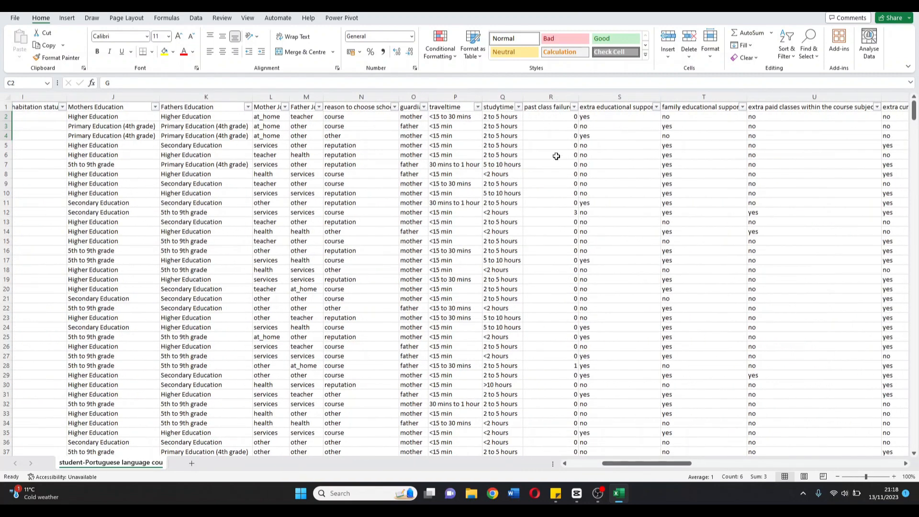
scroll(right, 3)
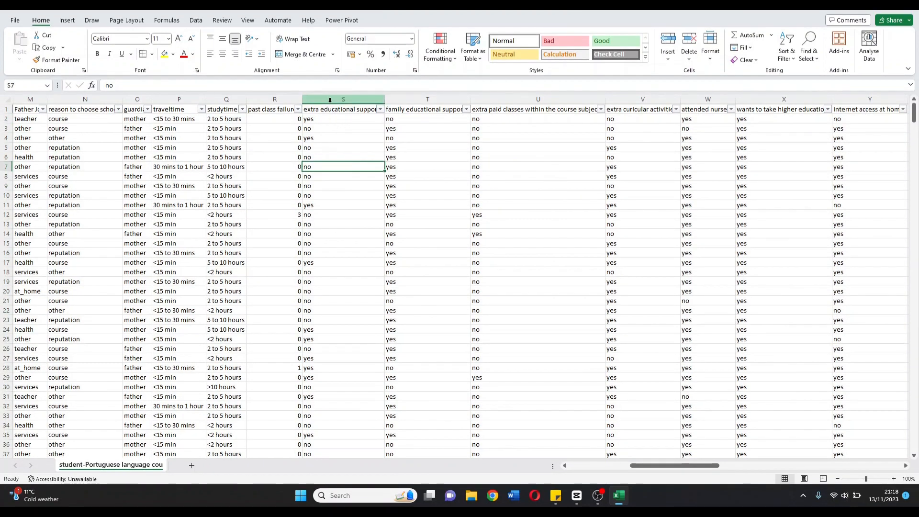
Step: Replace every yes across the whole sheet with yep using Find and Replace
click(428, 195)
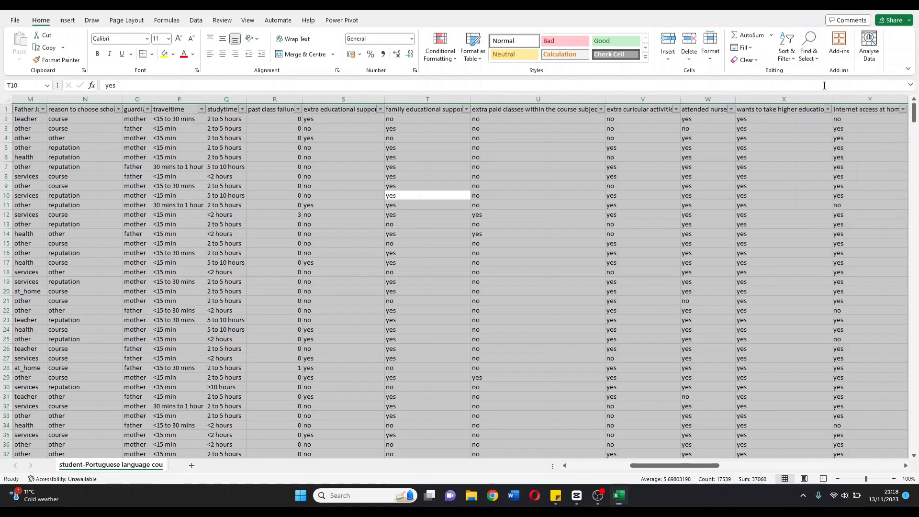
key(ctrl+h)
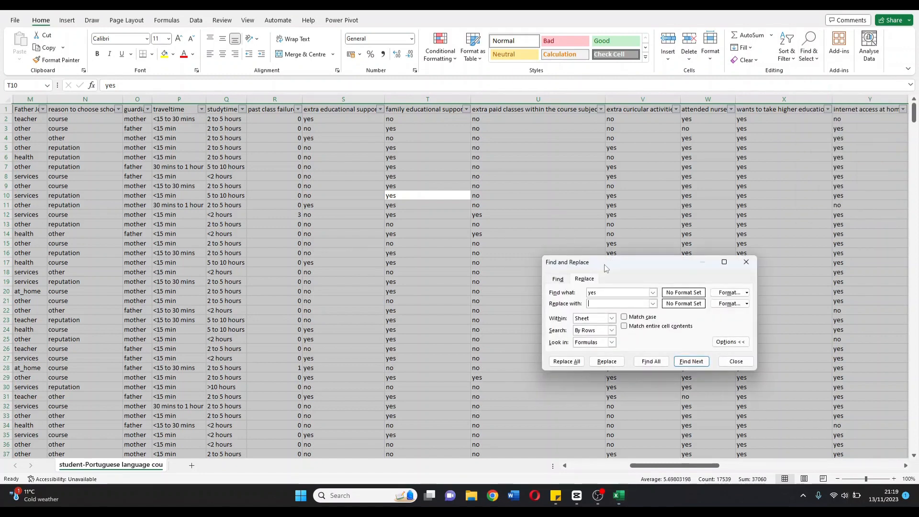
text(yep)
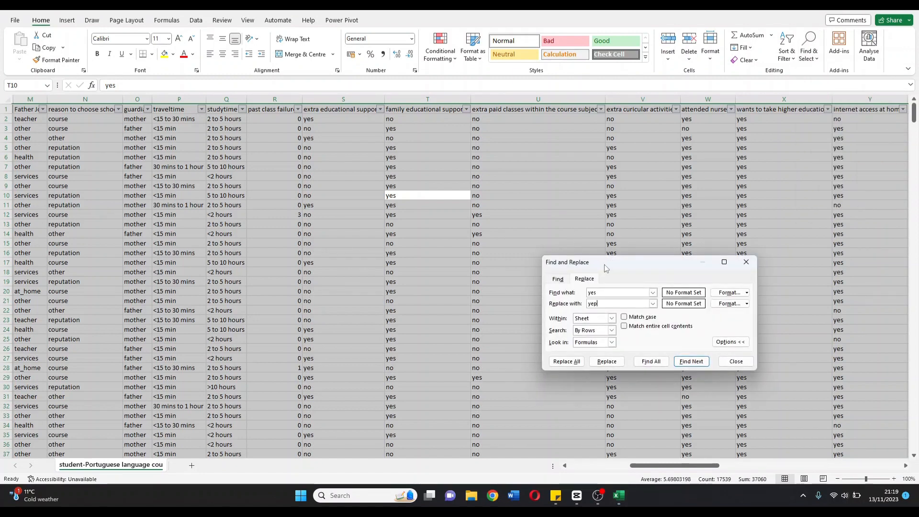
click(608, 361)
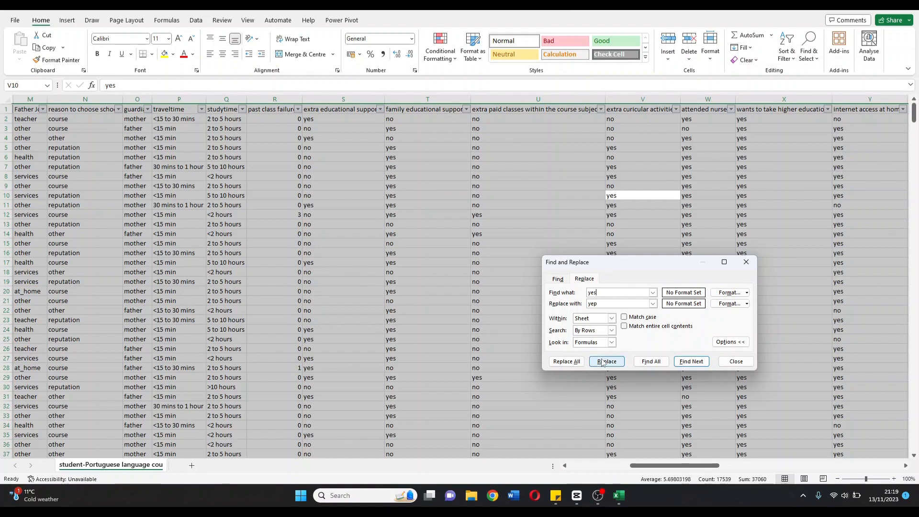
click(567, 361)
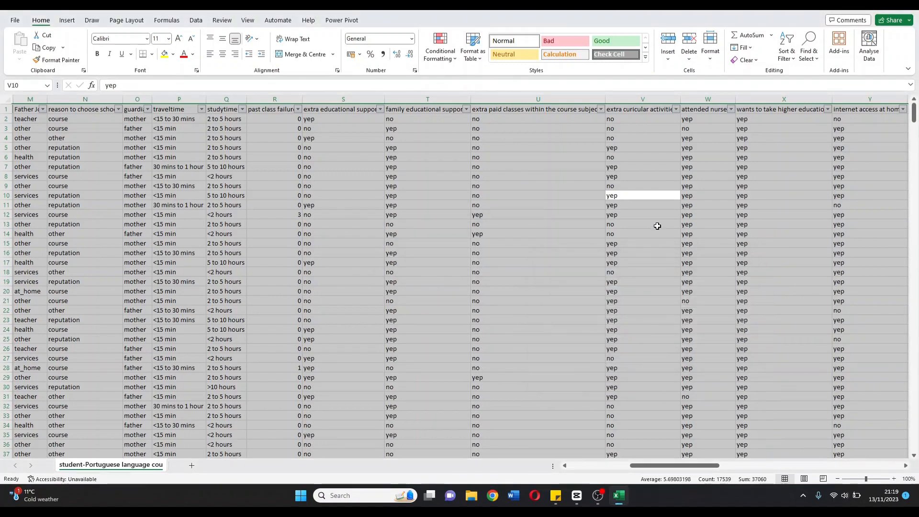
click(642, 225)
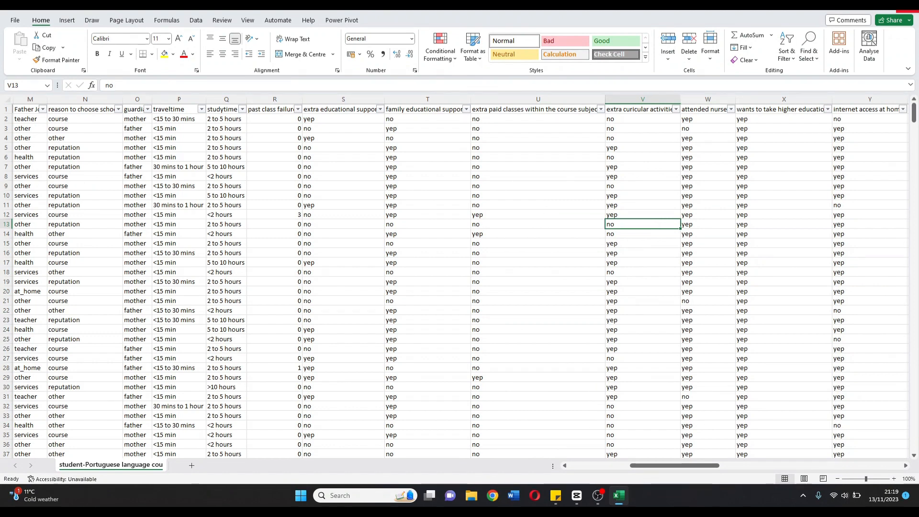